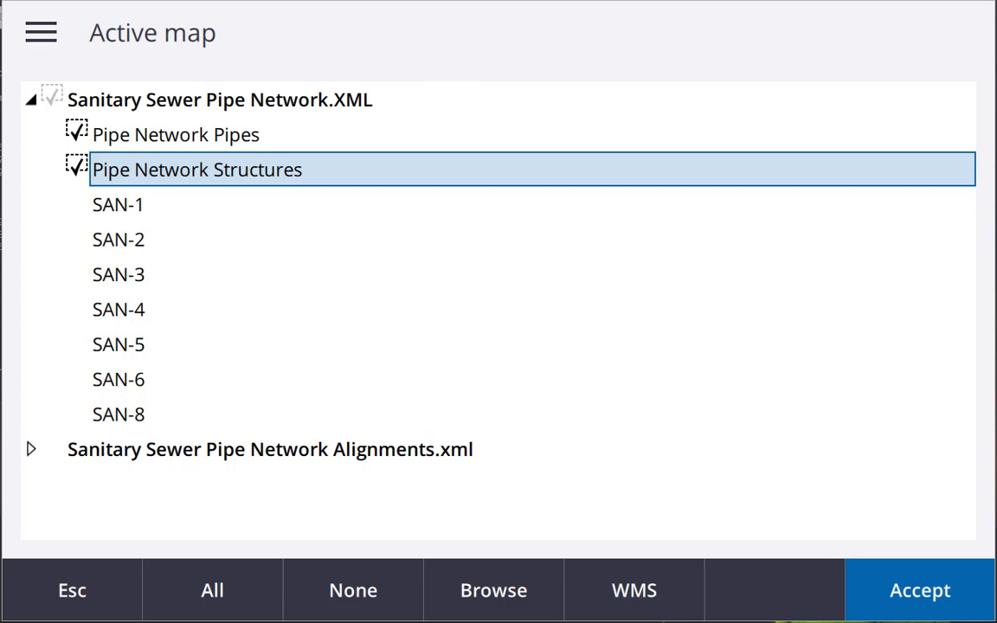
pyautogui.moveTo(198, 169)
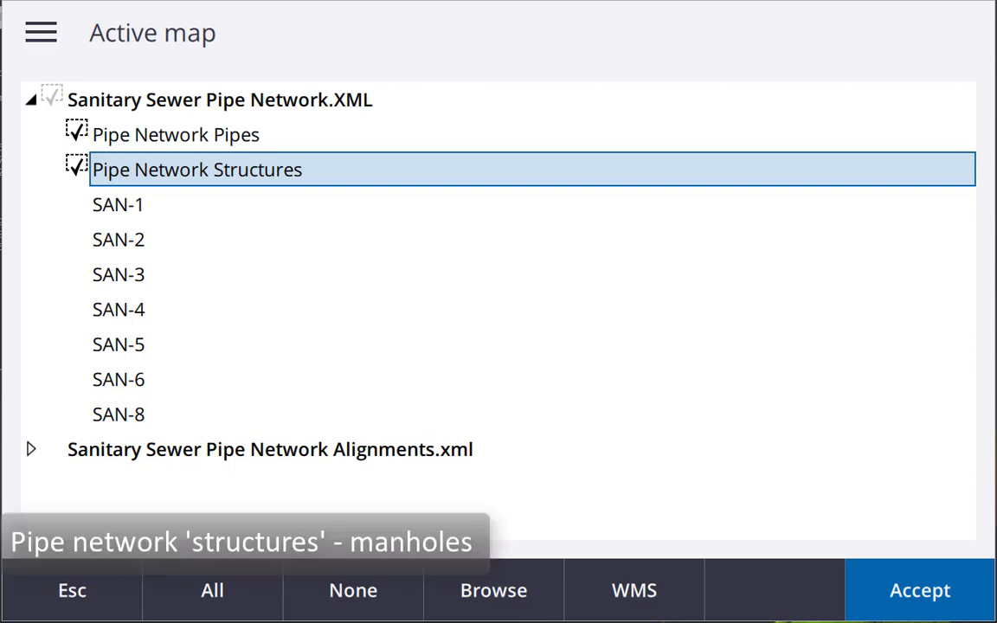
# - Apply the current layer choice, then reopen the map file and layer list
pyautogui.click(919, 591)
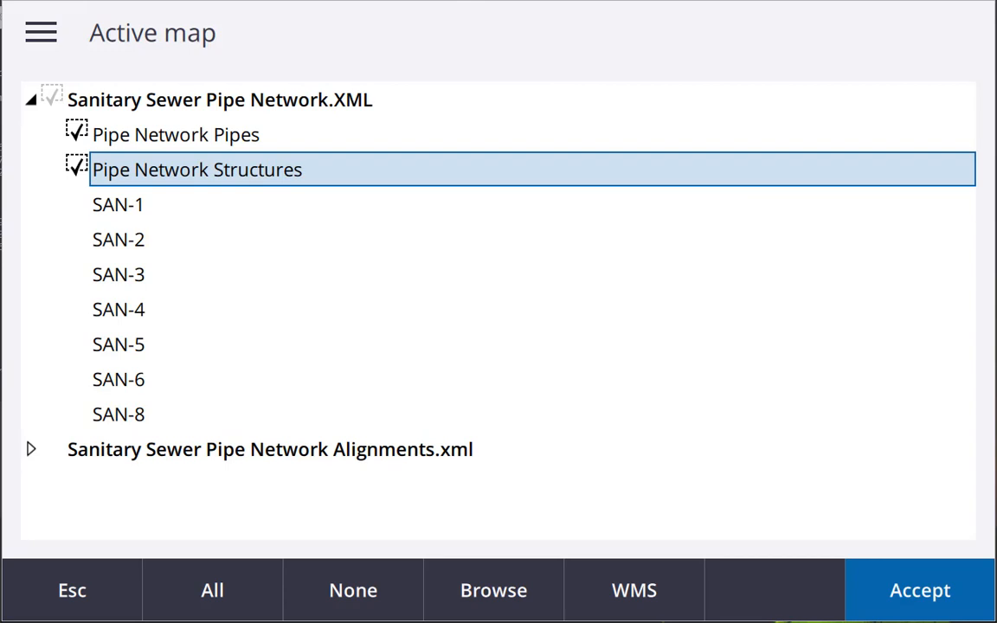
pyautogui.click(920, 590)
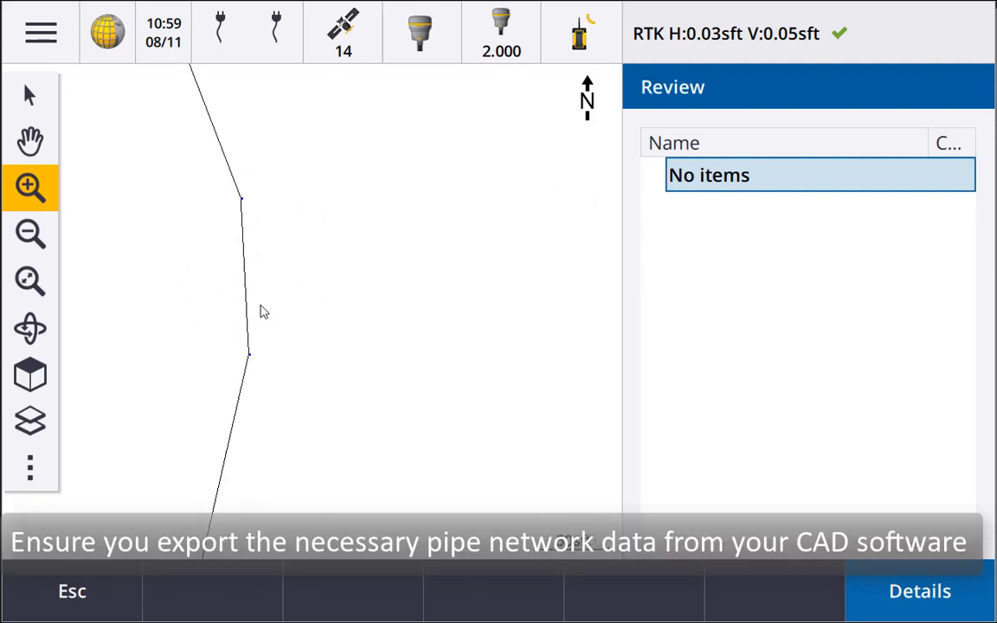
pyautogui.click(30, 93)
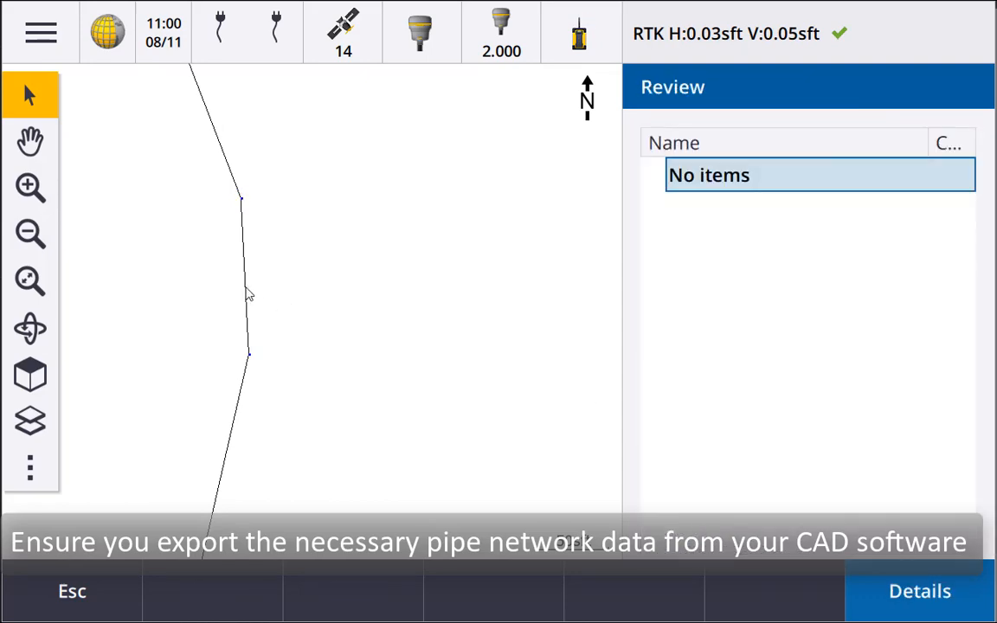
pyautogui.click(244, 286)
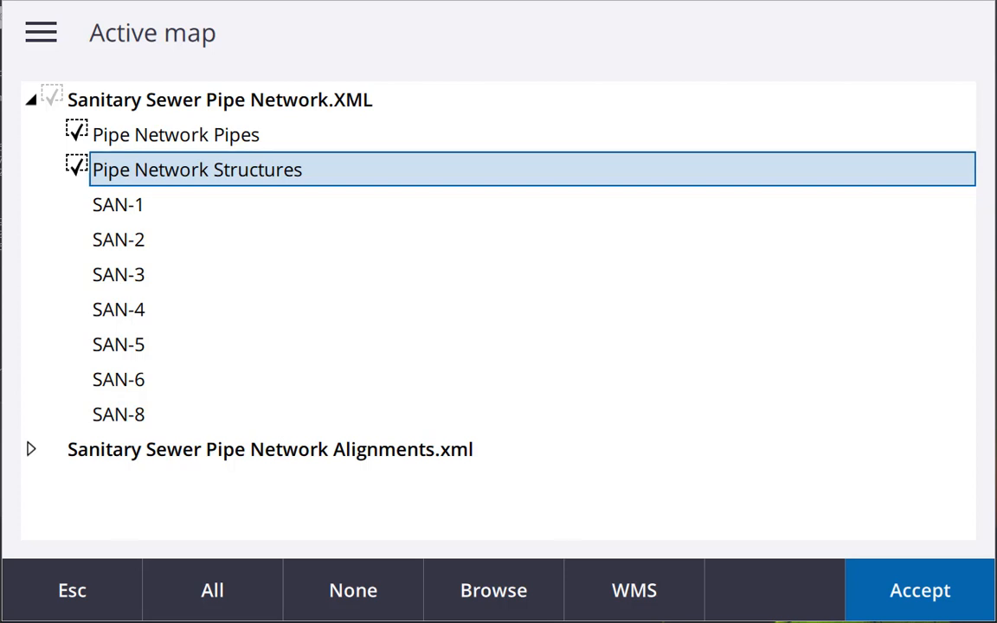
# - Add Sanitary Sewer Pipe Network.XML with its Pipe Network Pipes and Structures layers
pyautogui.click(919, 590)
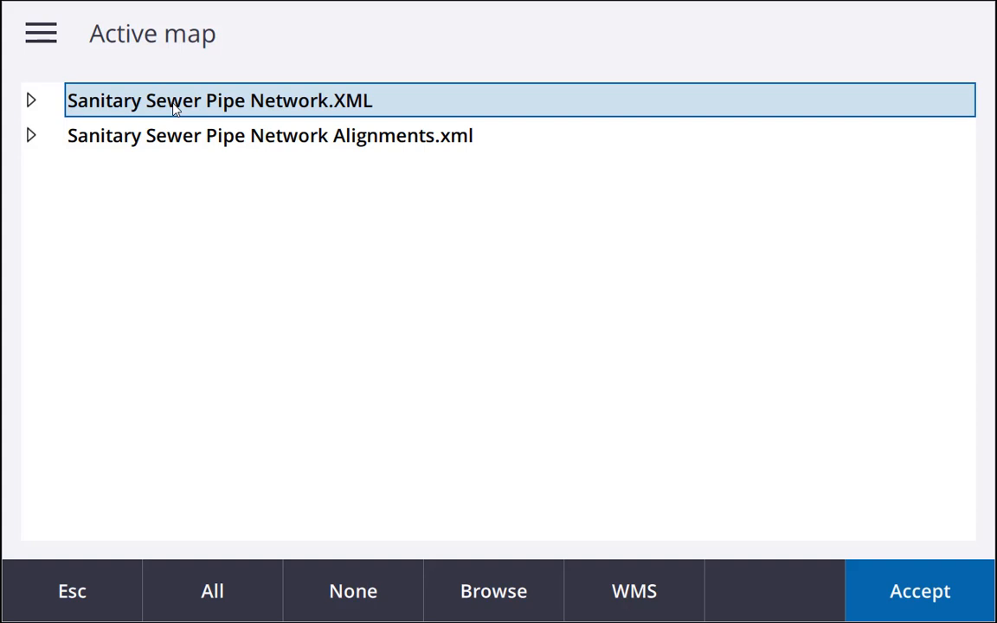
pyautogui.click(919, 591)
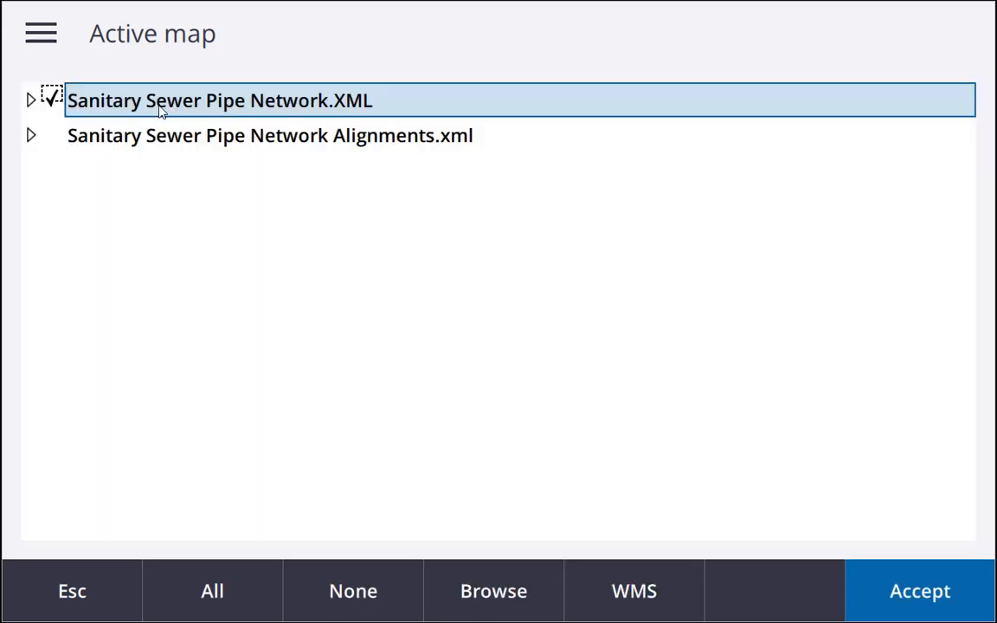
pyautogui.click(51, 101)
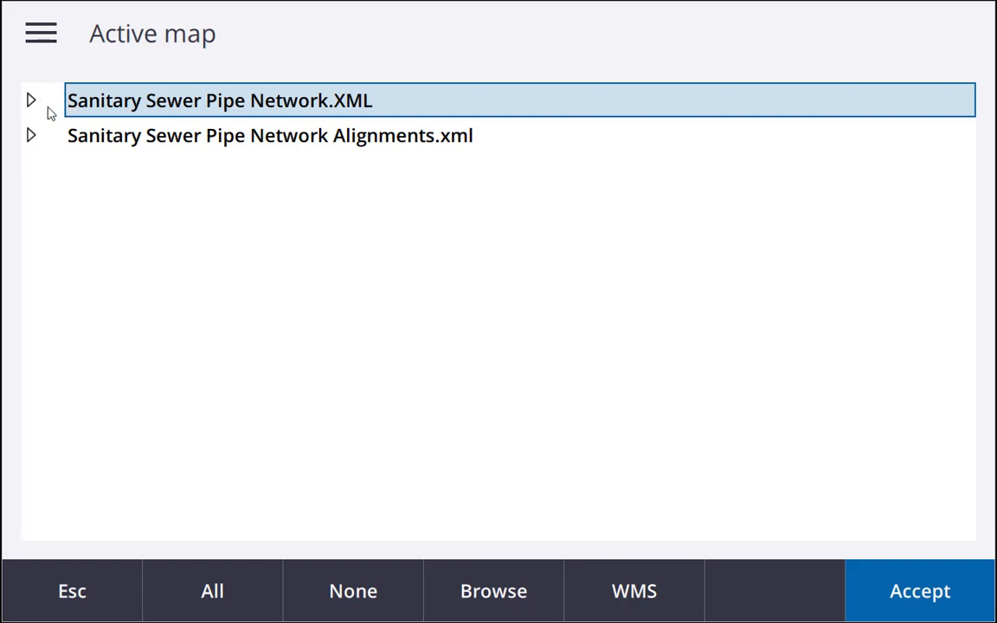
pyautogui.click(30, 100)
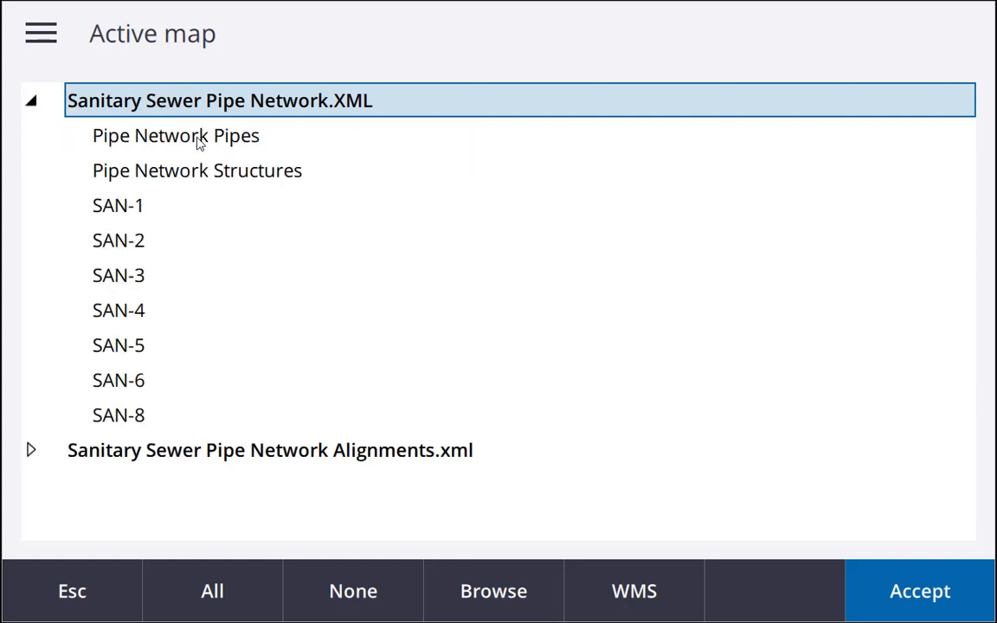
pyautogui.click(196, 170)
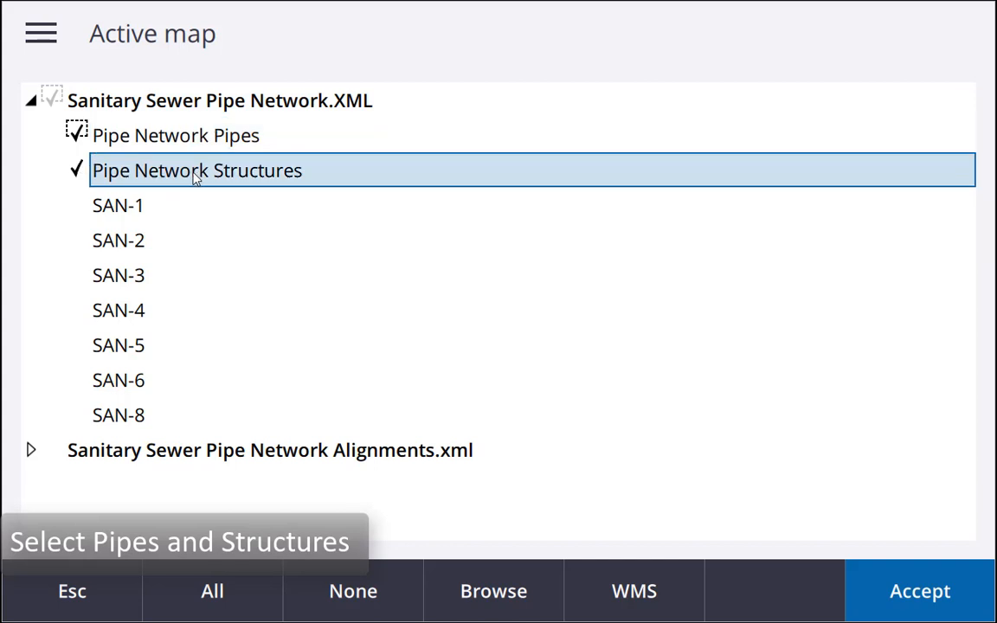
pyautogui.click(77, 166)
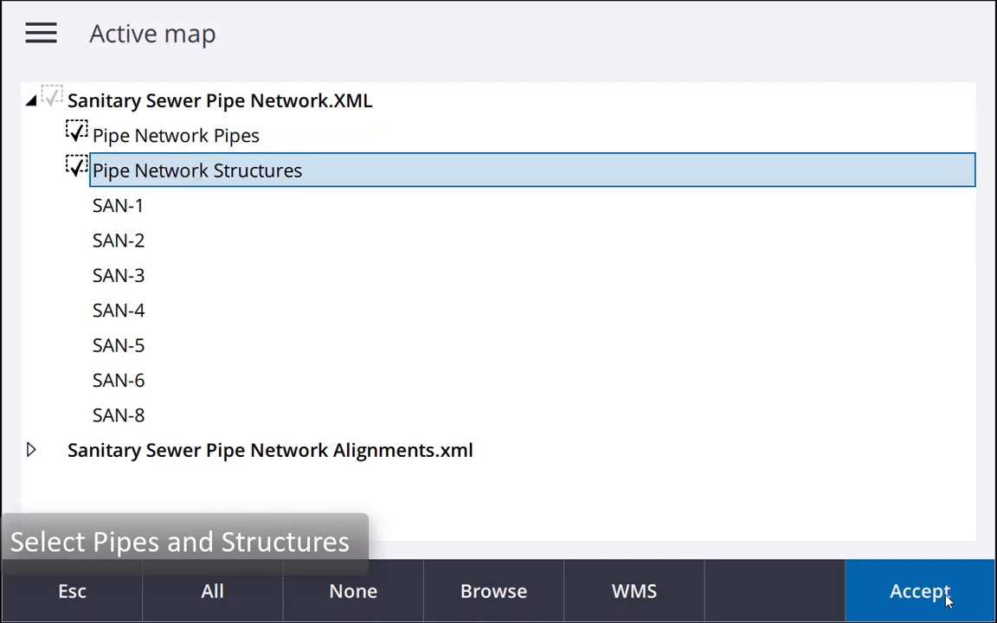
pyautogui.click(920, 591)
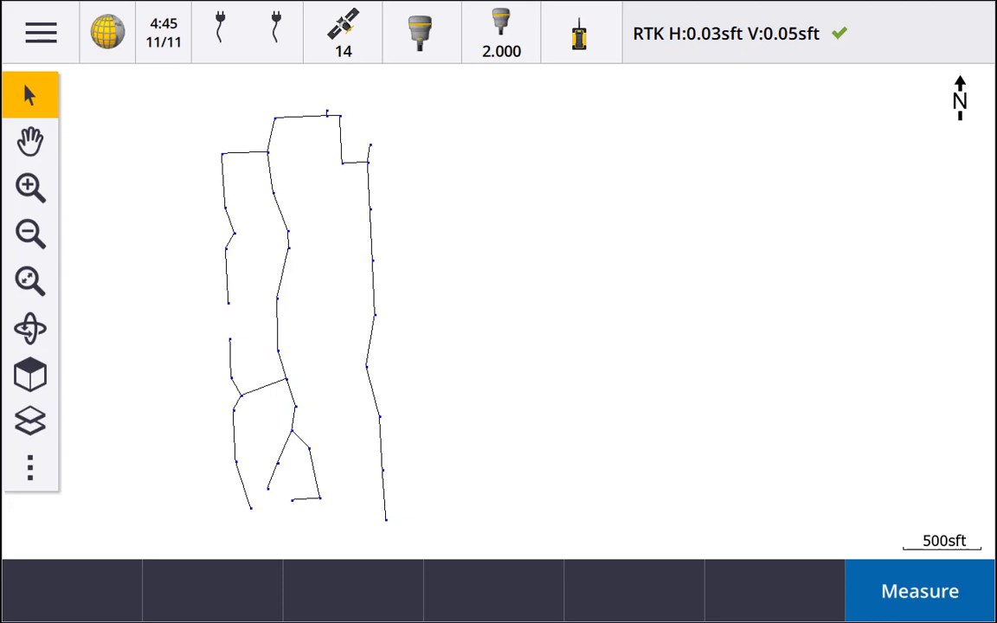
# - Zoom in on the sewer line and view manhole S24's details
pyautogui.click(31, 188)
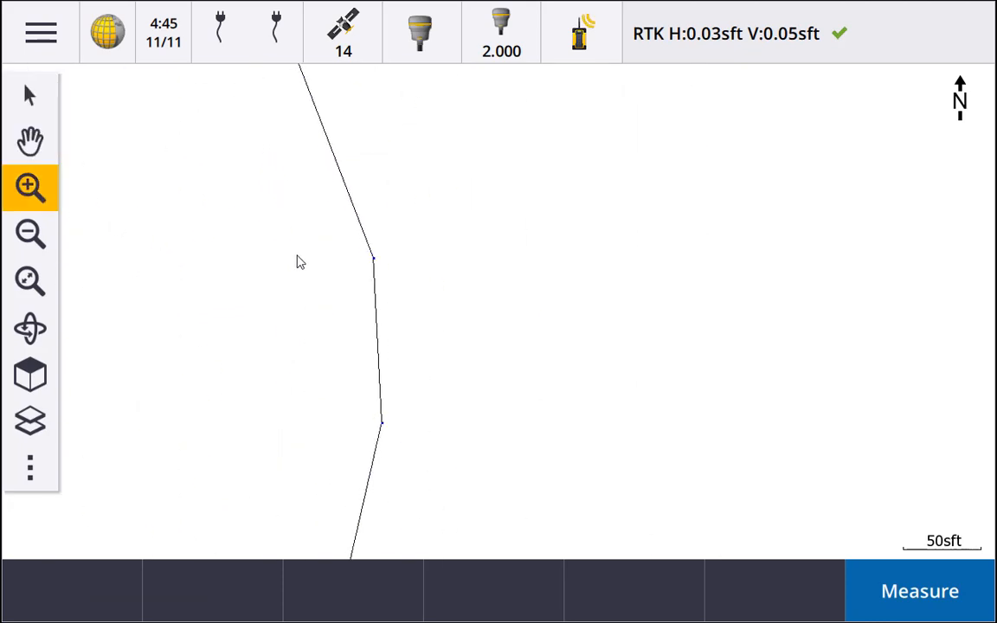
pyautogui.click(29, 94)
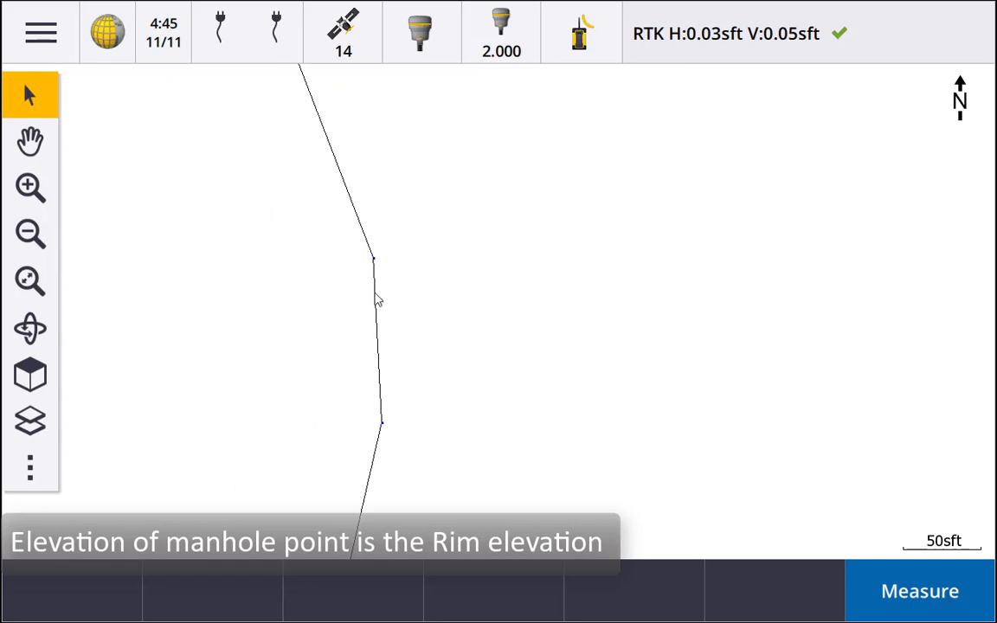
pyautogui.click(374, 258)
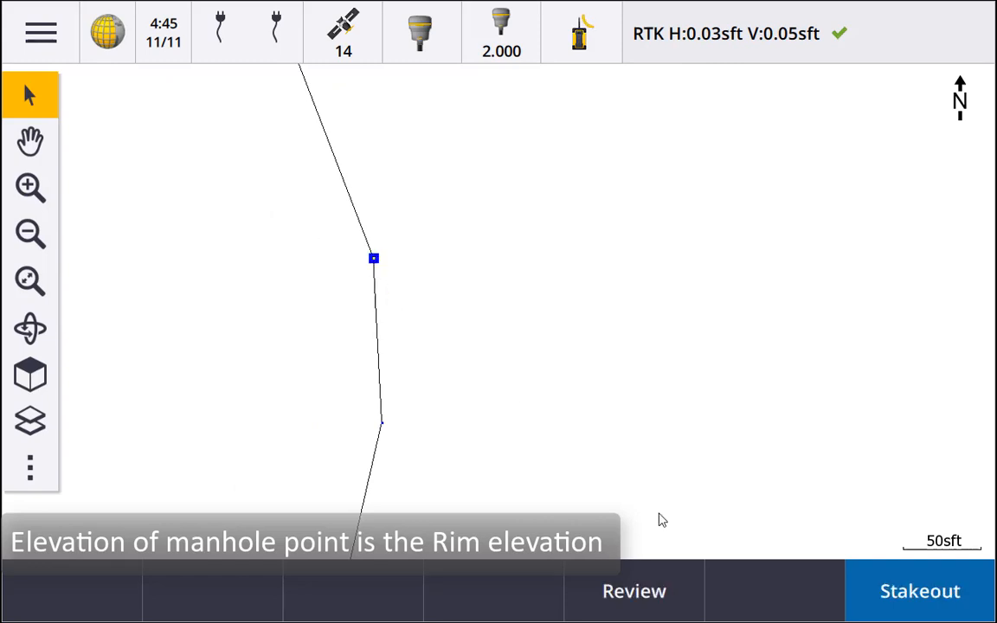
pyautogui.click(374, 258)
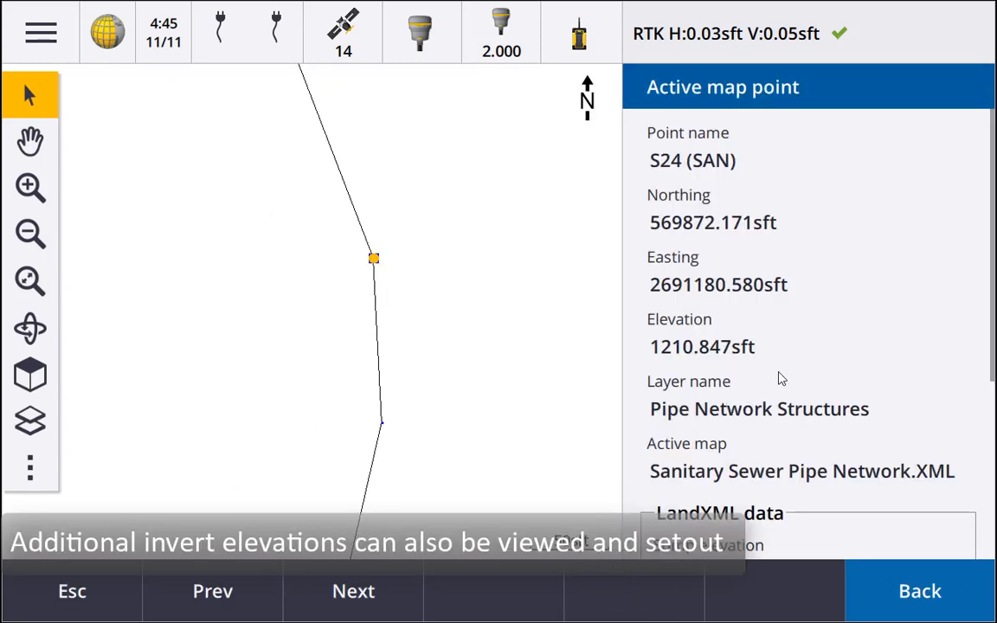
pyautogui.scroll(-3)
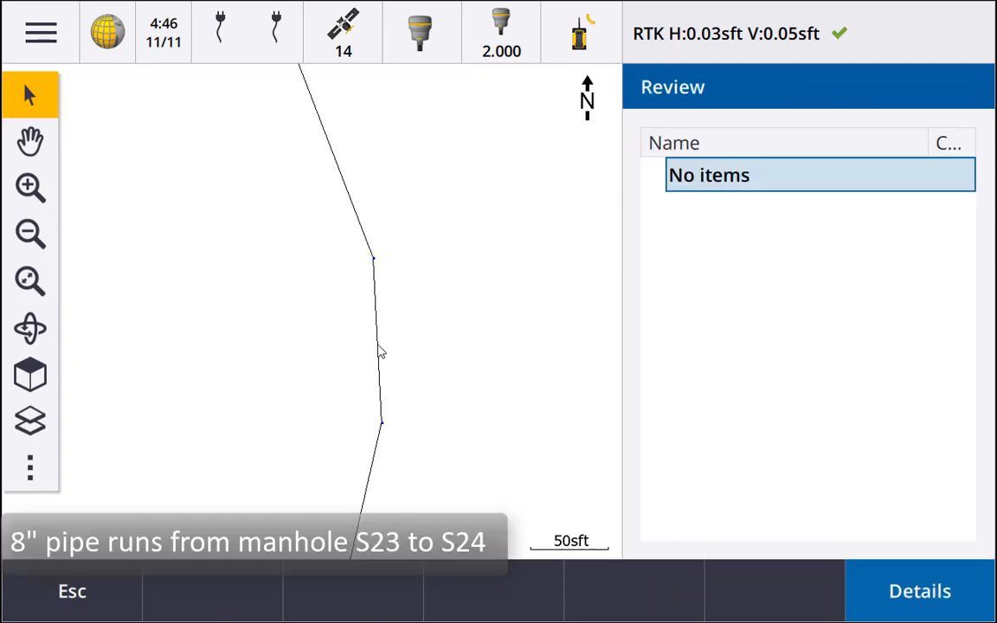
# - Select the S23–S24 pipe and review its slope, diameter and thickness
pyautogui.click(374, 346)
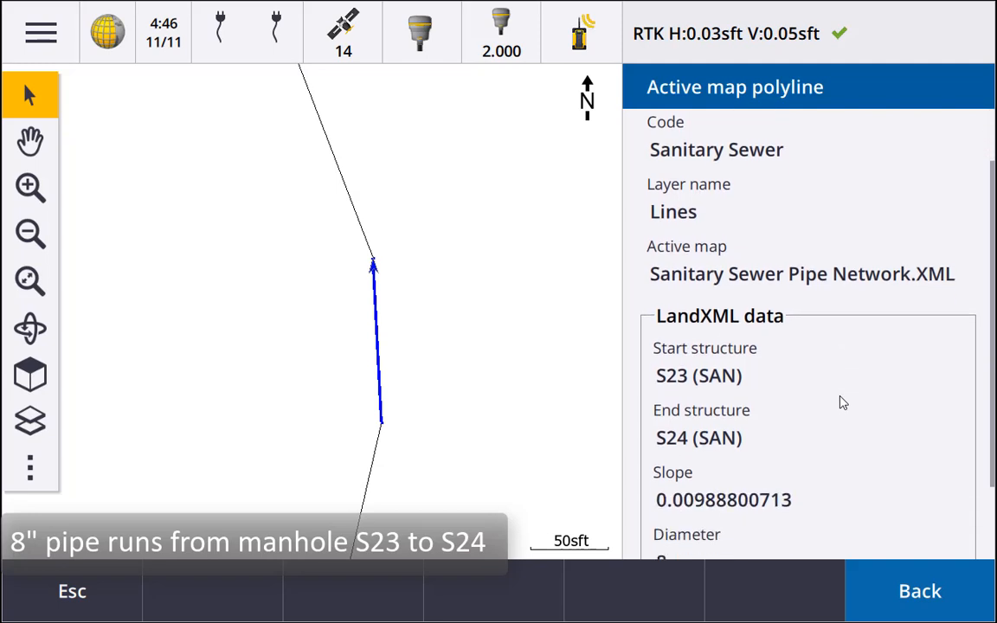
pyautogui.scroll(-3)
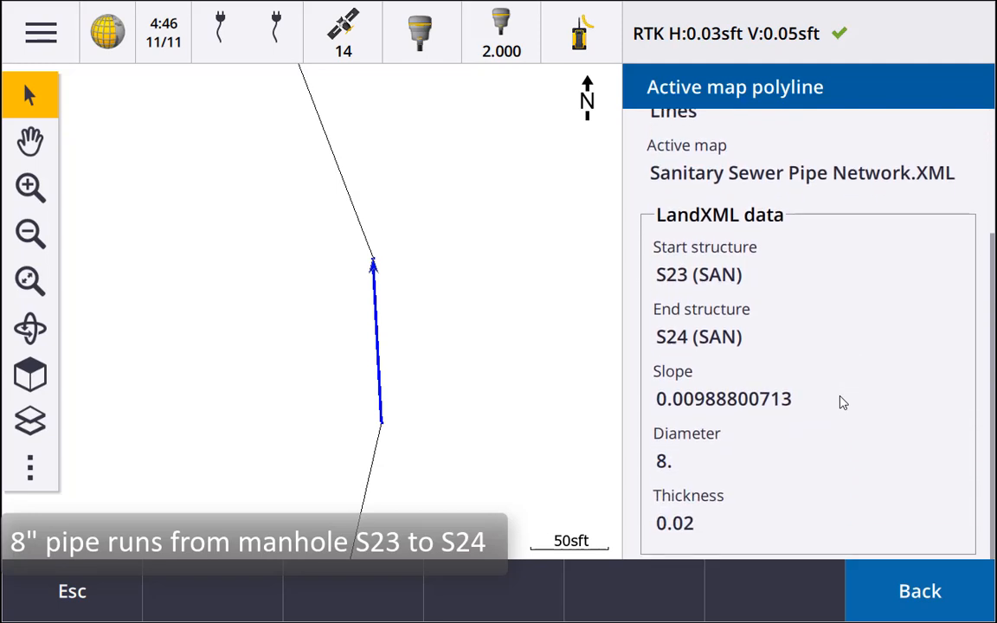
pyautogui.click(920, 591)
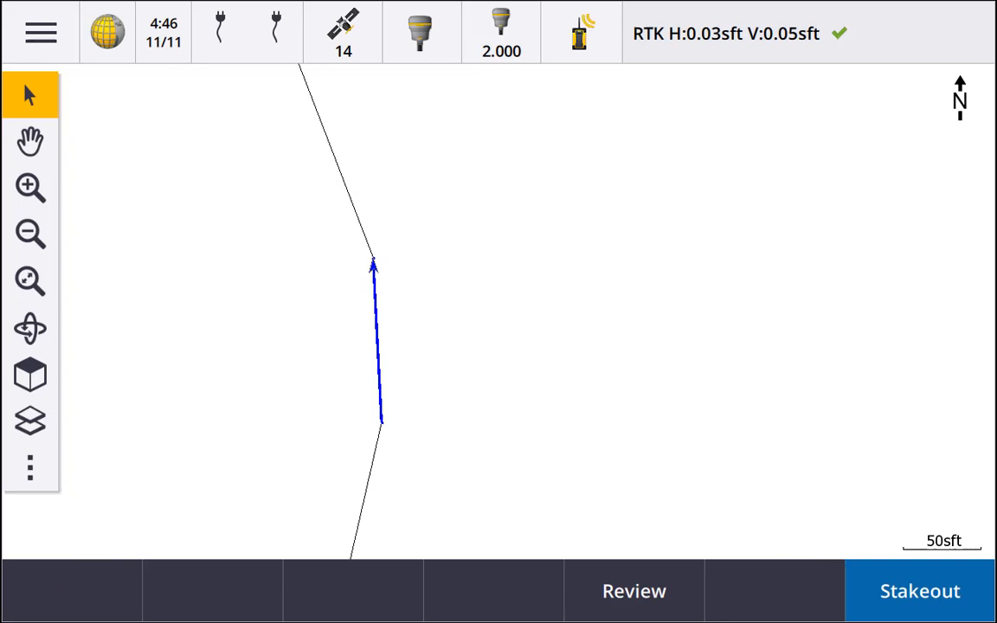
# - Select manhole S24, start its point stakeout, and bring up the main menu
pyautogui.click(919, 591)
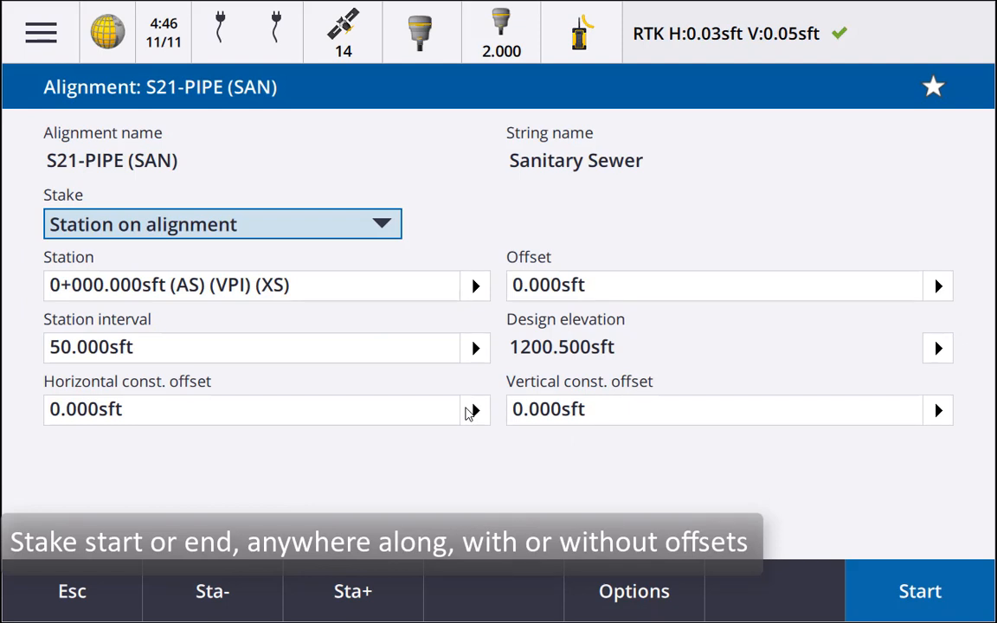
pyautogui.moveTo(288, 526)
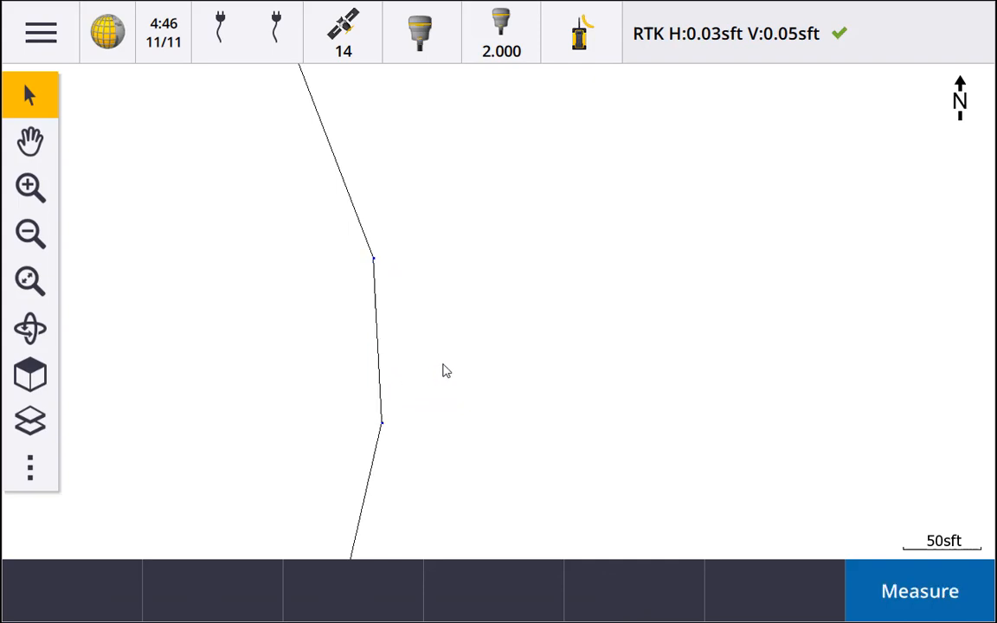
pyautogui.click(374, 258)
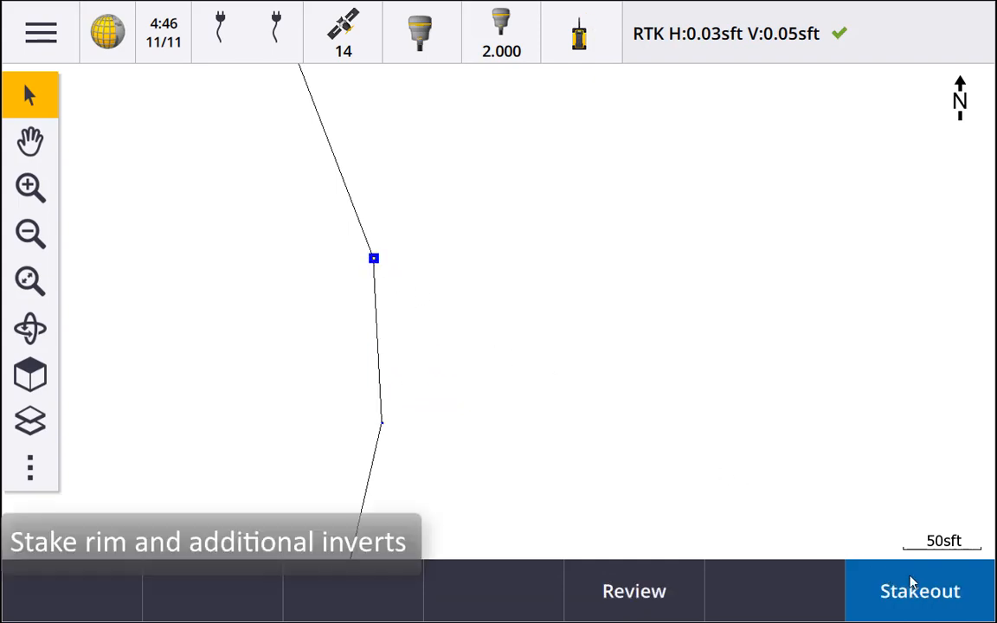
pyautogui.click(919, 591)
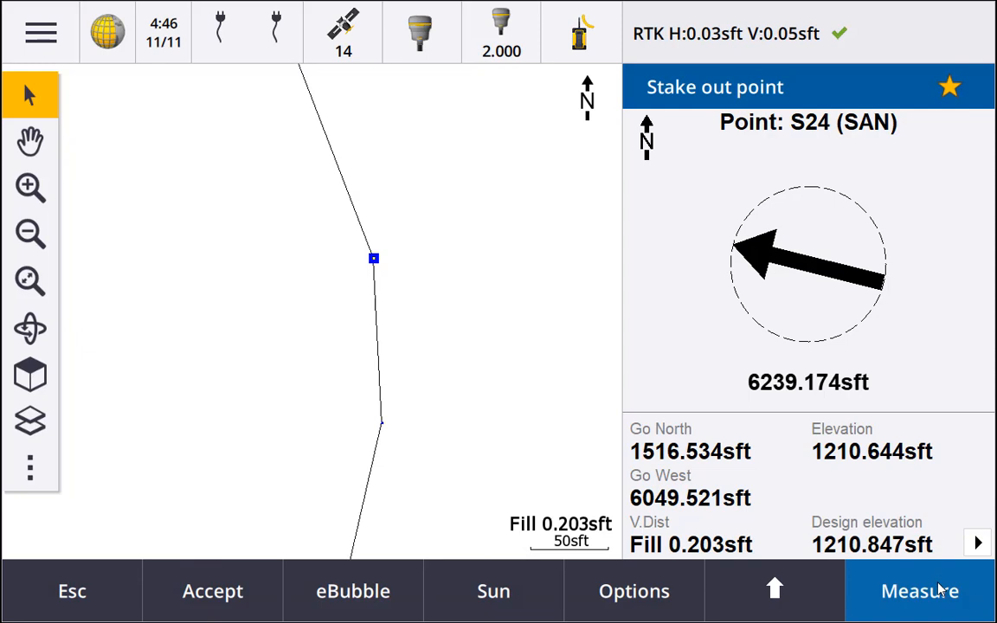
pyautogui.click(633, 591)
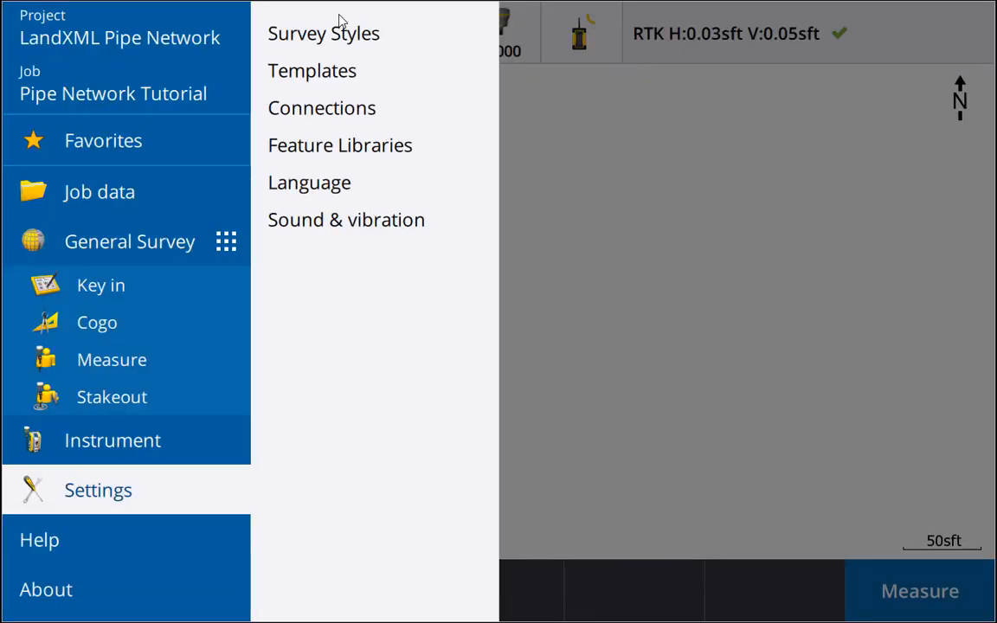
# - Set stakeout's point staked deltas format to Stake manhole inverts
pyautogui.click(323, 33)
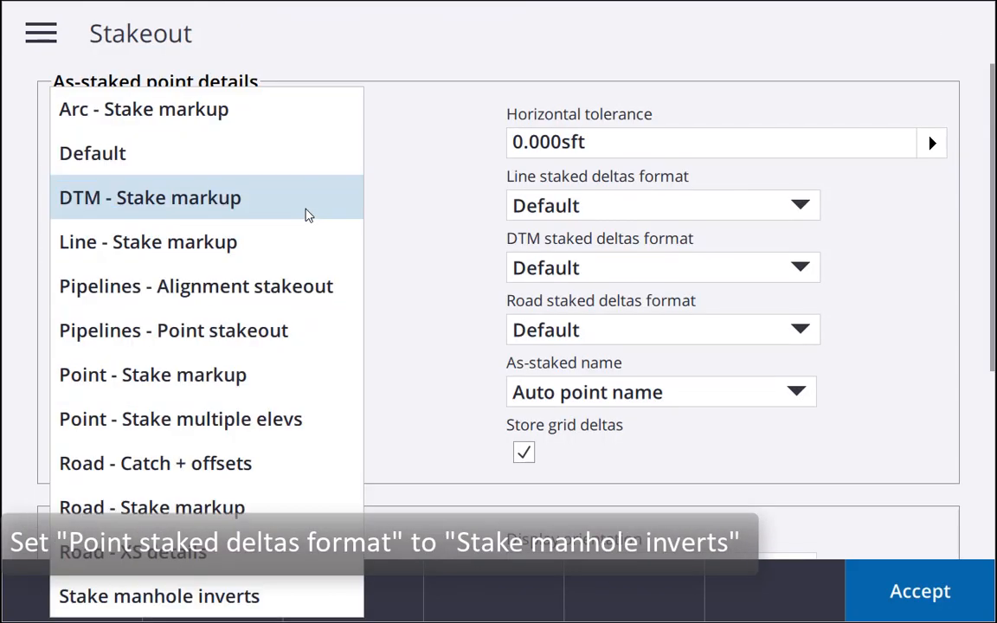
pyautogui.click(160, 595)
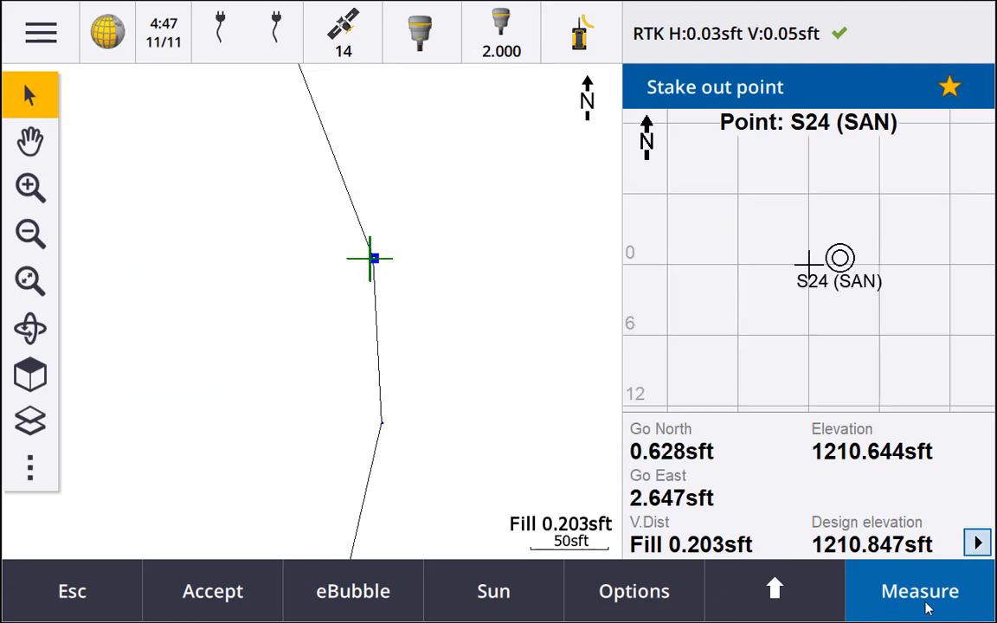
# - Measure manhole S24 as point 1030 and review its staked deltas
pyautogui.click(919, 592)
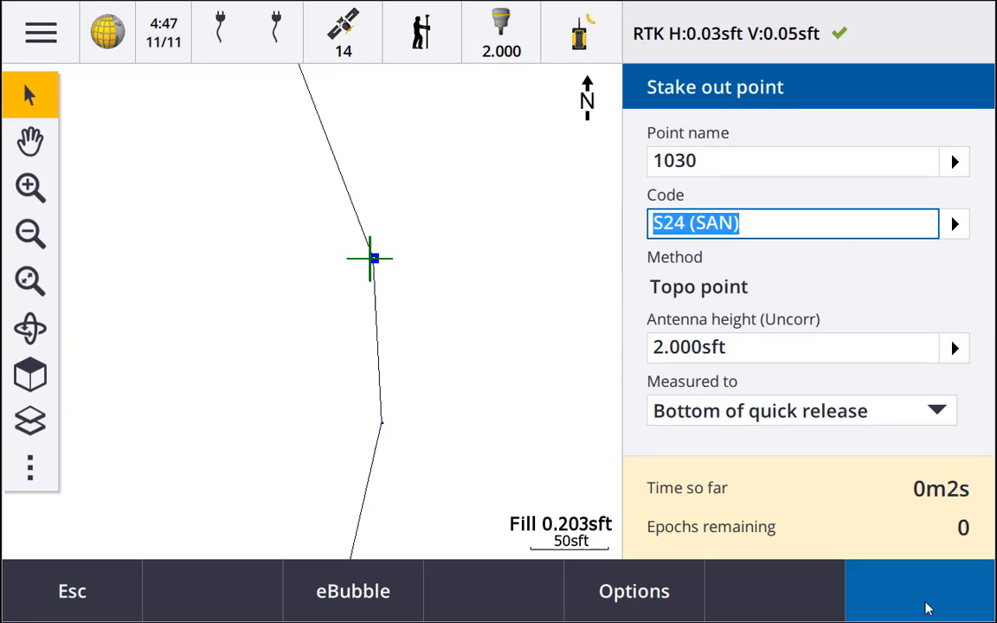
pyautogui.click(919, 591)
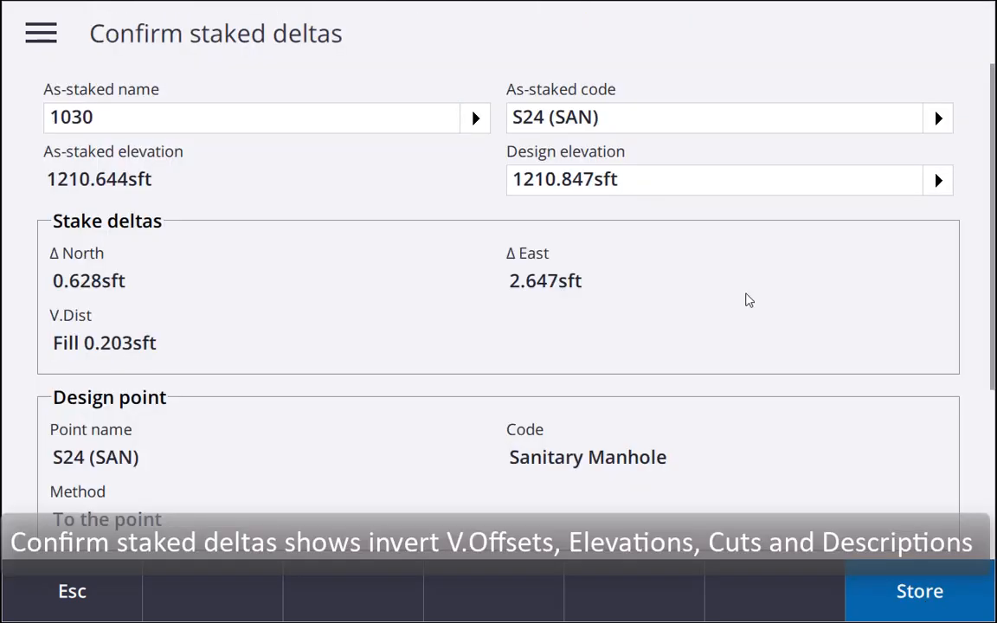
pyautogui.scroll(-3)
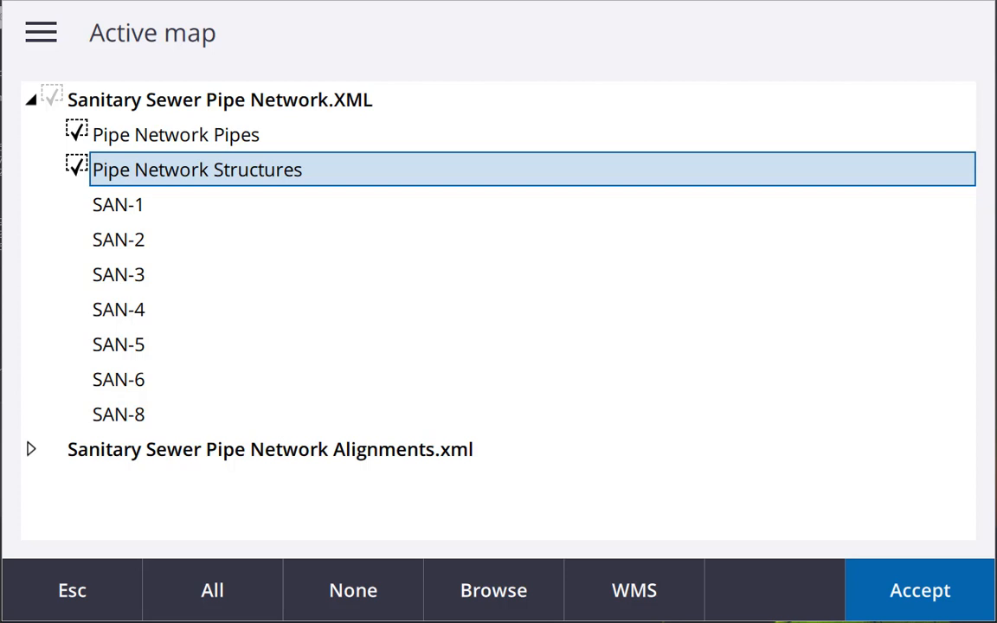
pyautogui.click(919, 590)
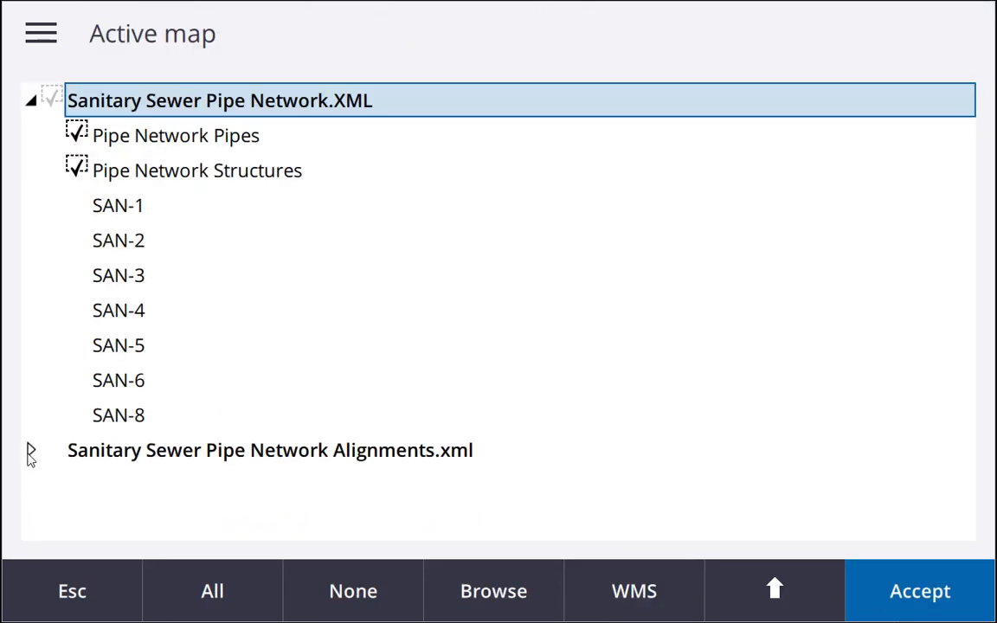
# - Turn on the Alignments.xml file with all its alignments in the map
pyautogui.click(30, 450)
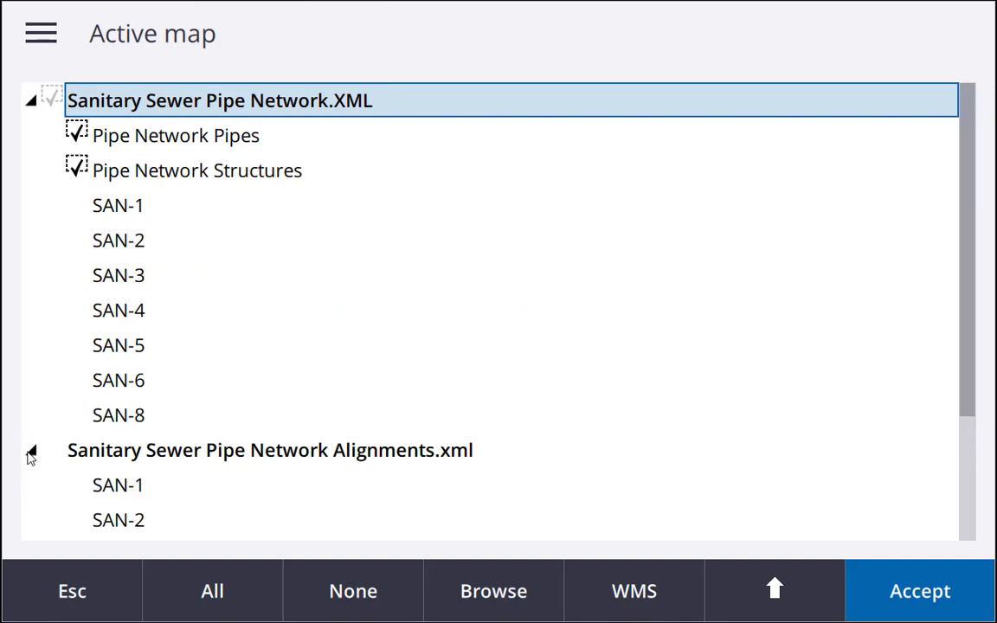
pyautogui.click(51, 95)
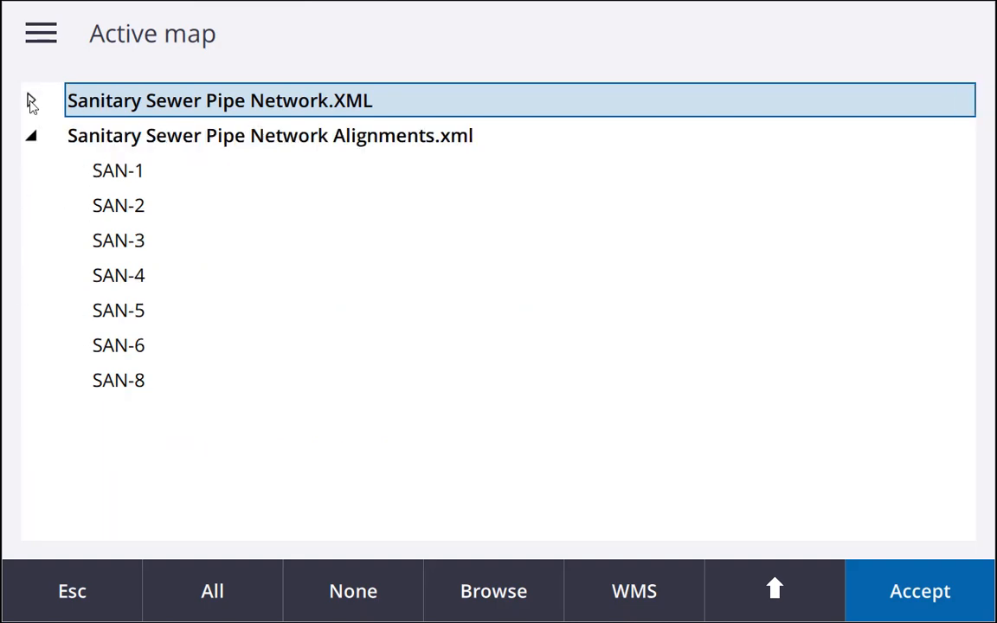
pyautogui.click(270, 135)
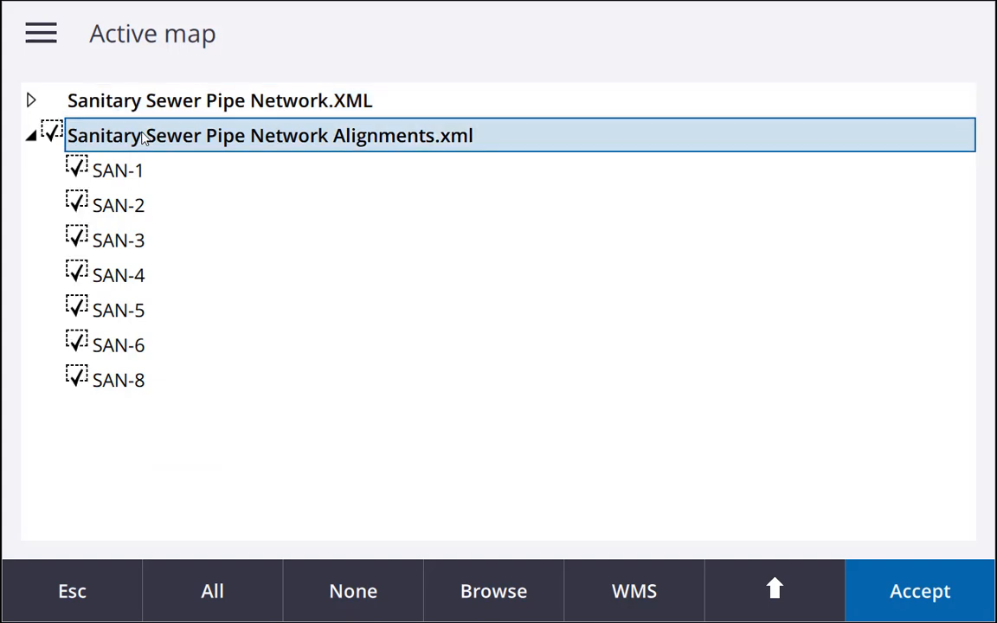
pyautogui.click(920, 592)
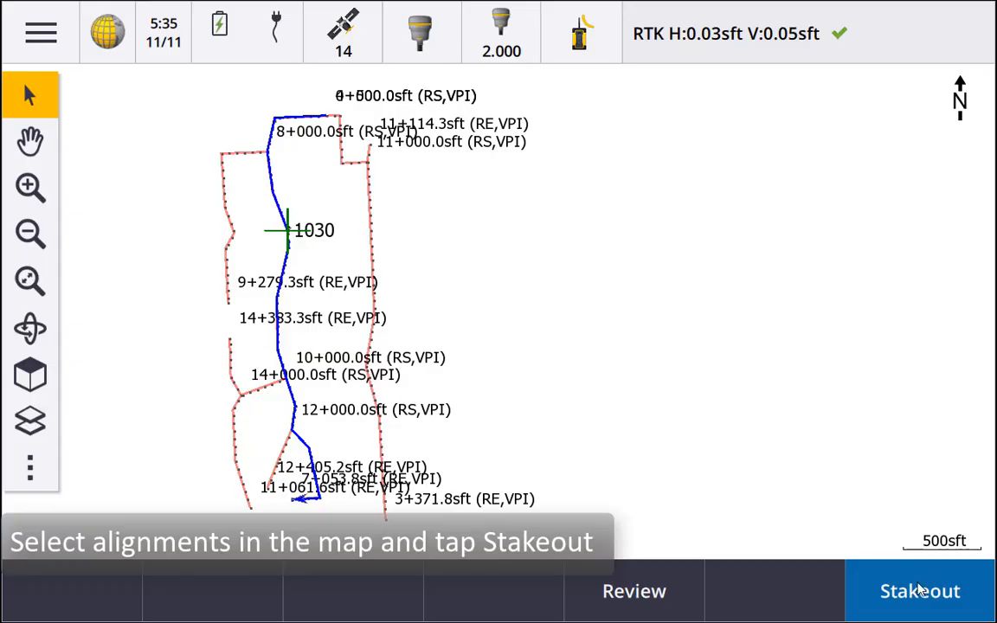
pyautogui.moveTo(881, 561)
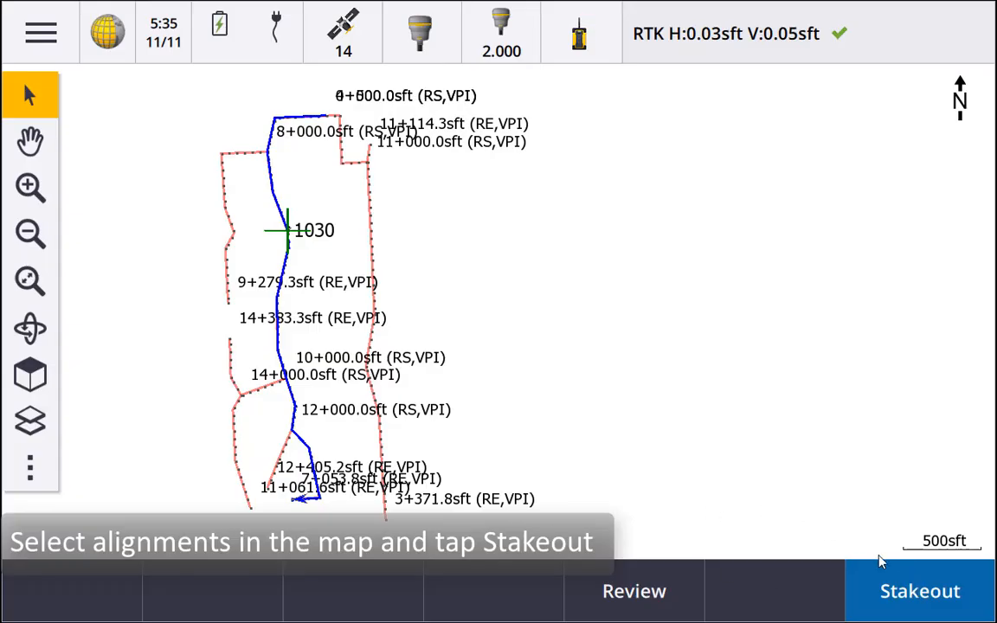
# - Start station stakeout on alignment SAN-2 and list its available stations
pyautogui.click(920, 590)
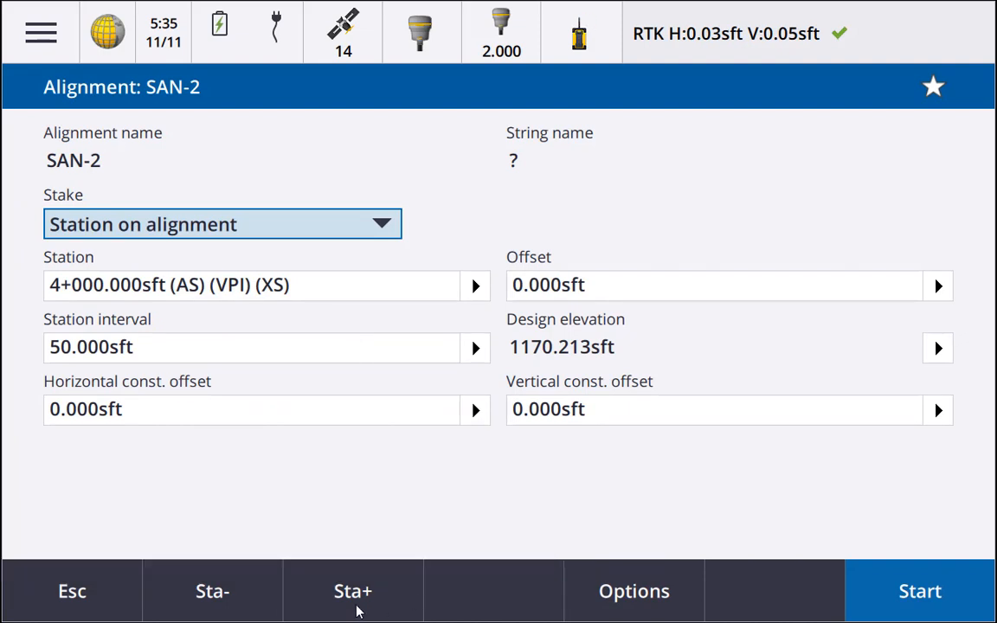
pyautogui.click(352, 591)
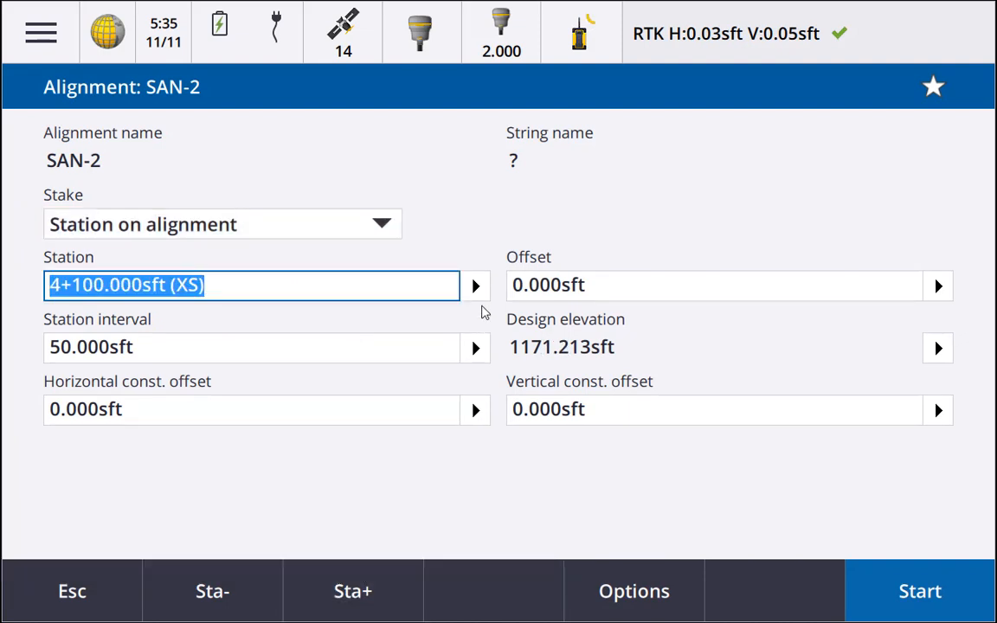
pyautogui.click(474, 285)
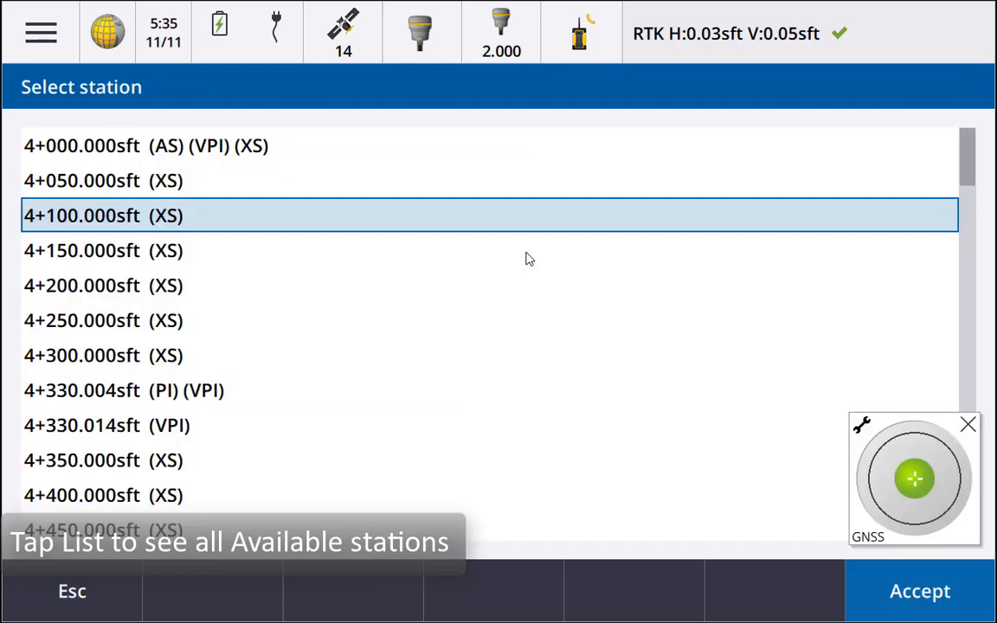